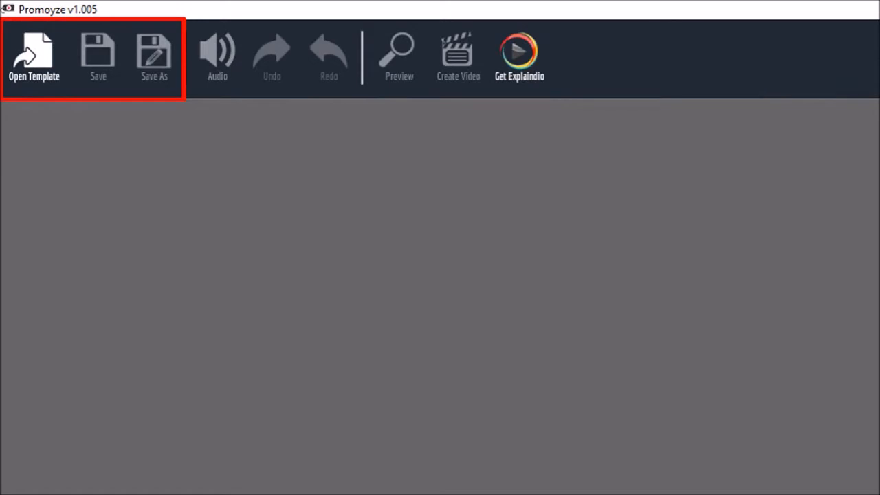
Load the 'M12 3D GRAPHICS PRODUCT.promoyze' template from the projects folder.
click(216, 55)
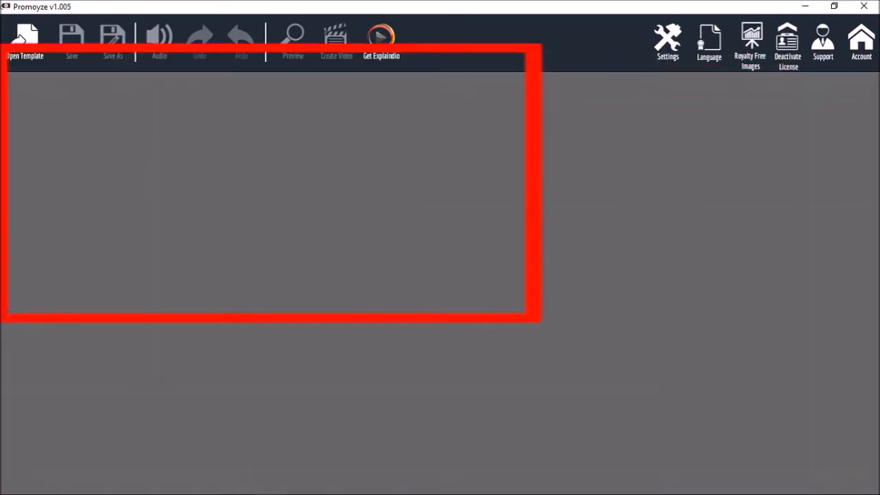
click(26, 41)
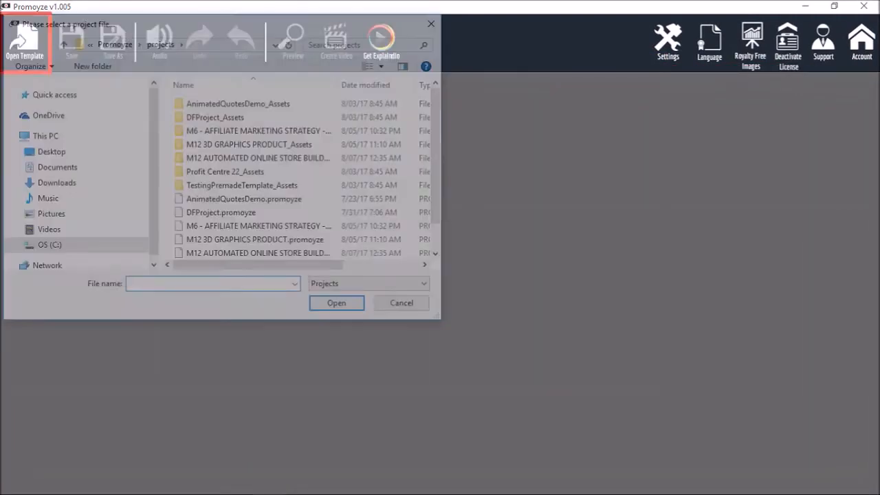
click(254, 239)
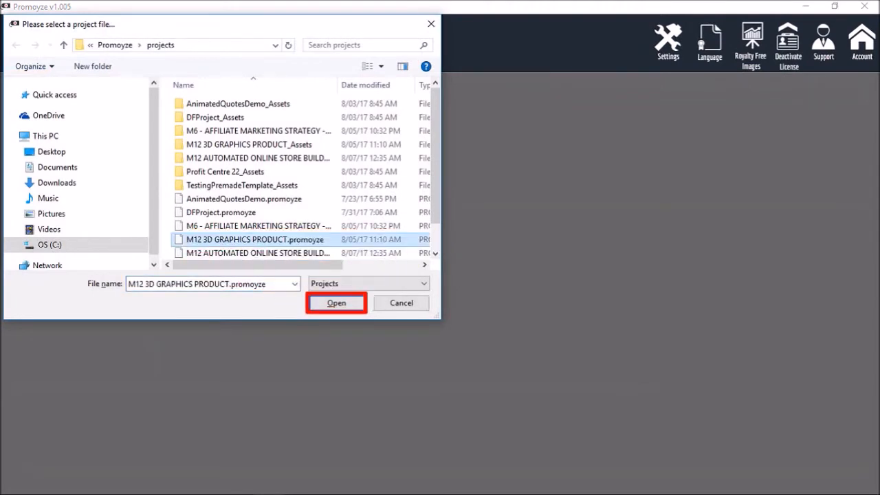
click(336, 302)
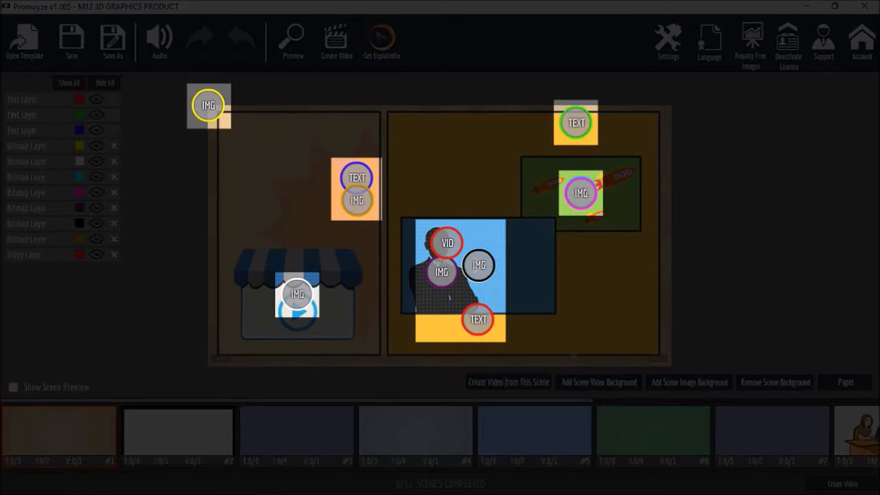
Inspect the VISUAL EFFECT 1 text layer in scene 7, leaving it unchanged.
click(771, 433)
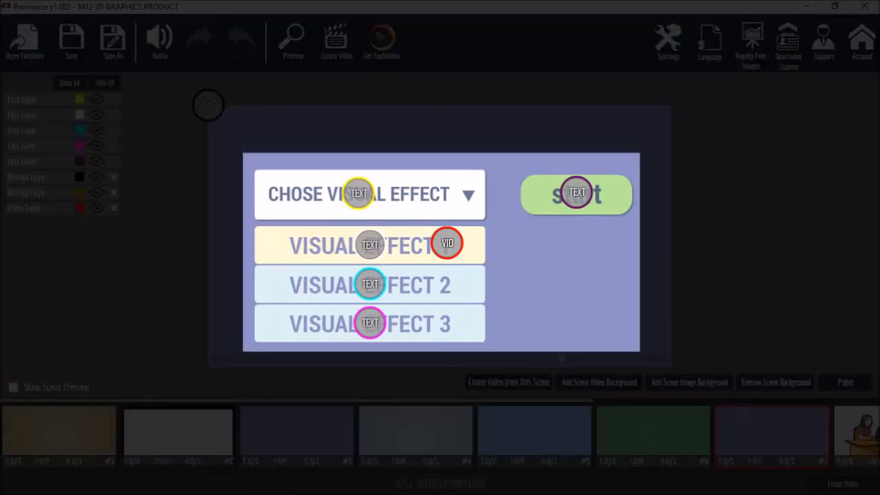
double_click(358, 245)
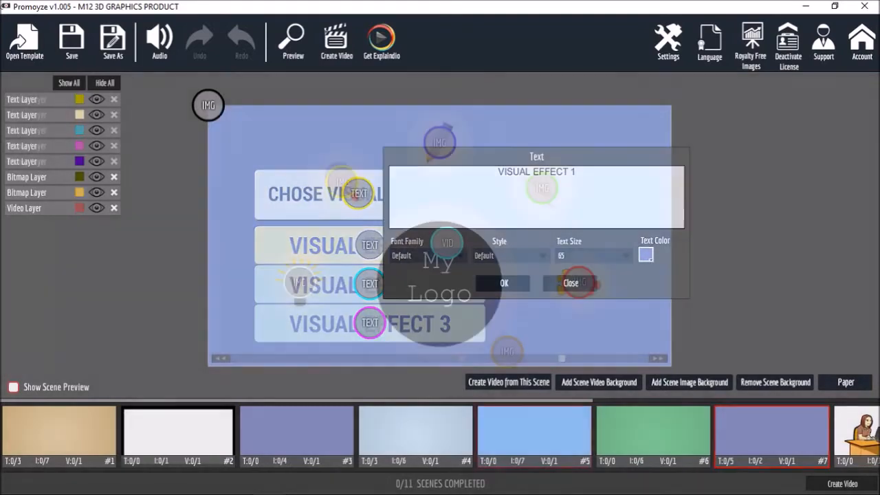
click(570, 283)
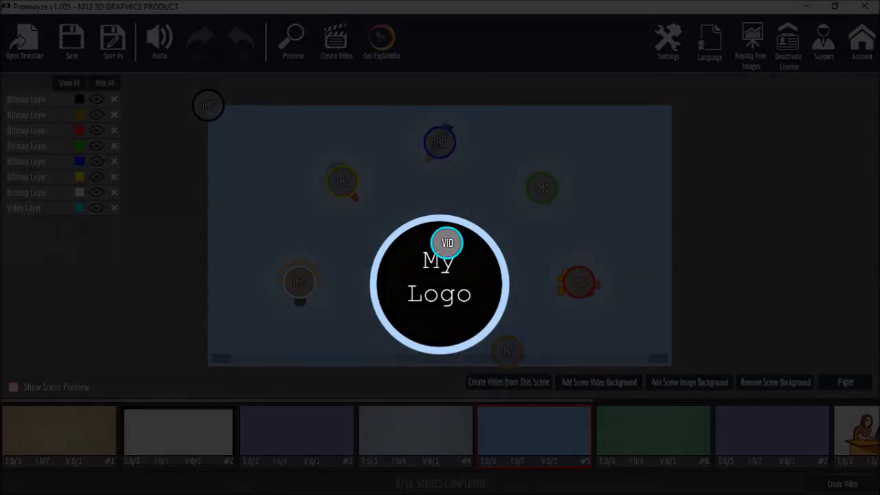
View scene 1's placeholders, then move on to scene 2.
click(59, 431)
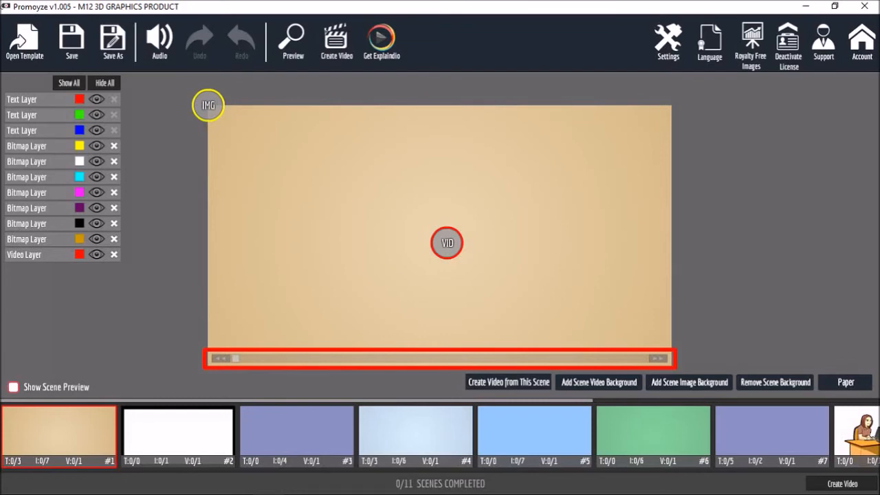
click(177, 433)
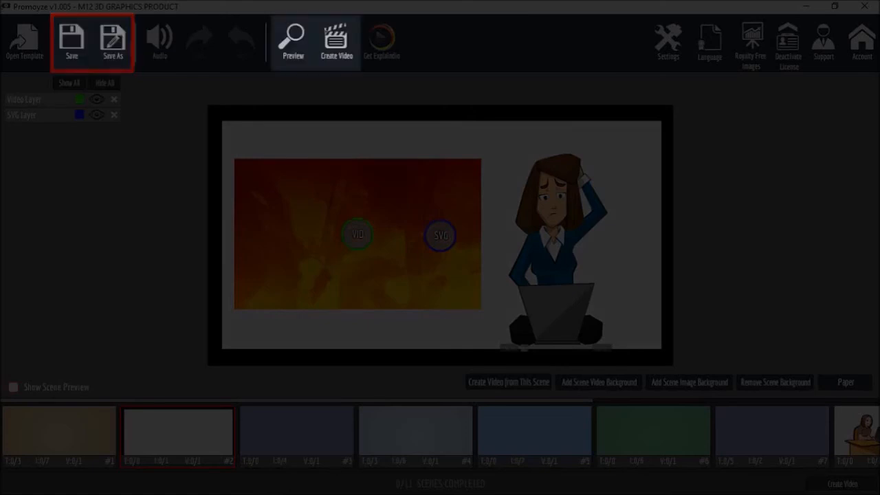
Open the Export Project dialog via Create Video.
click(336, 41)
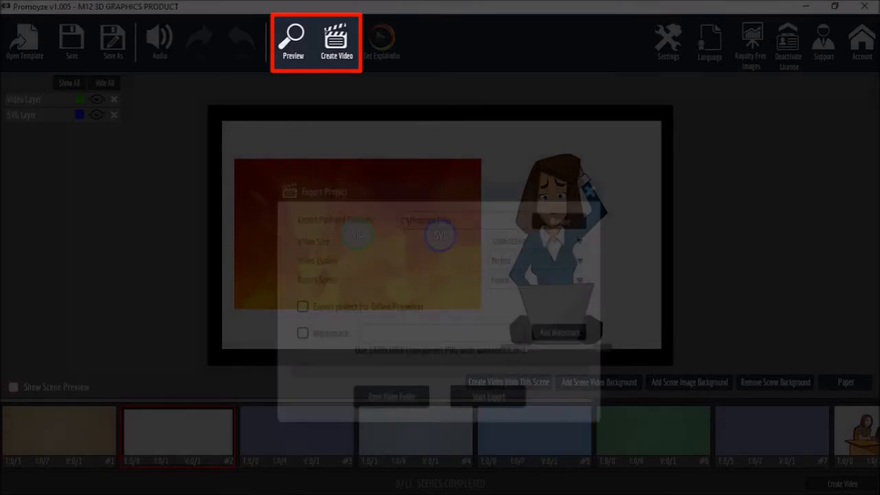